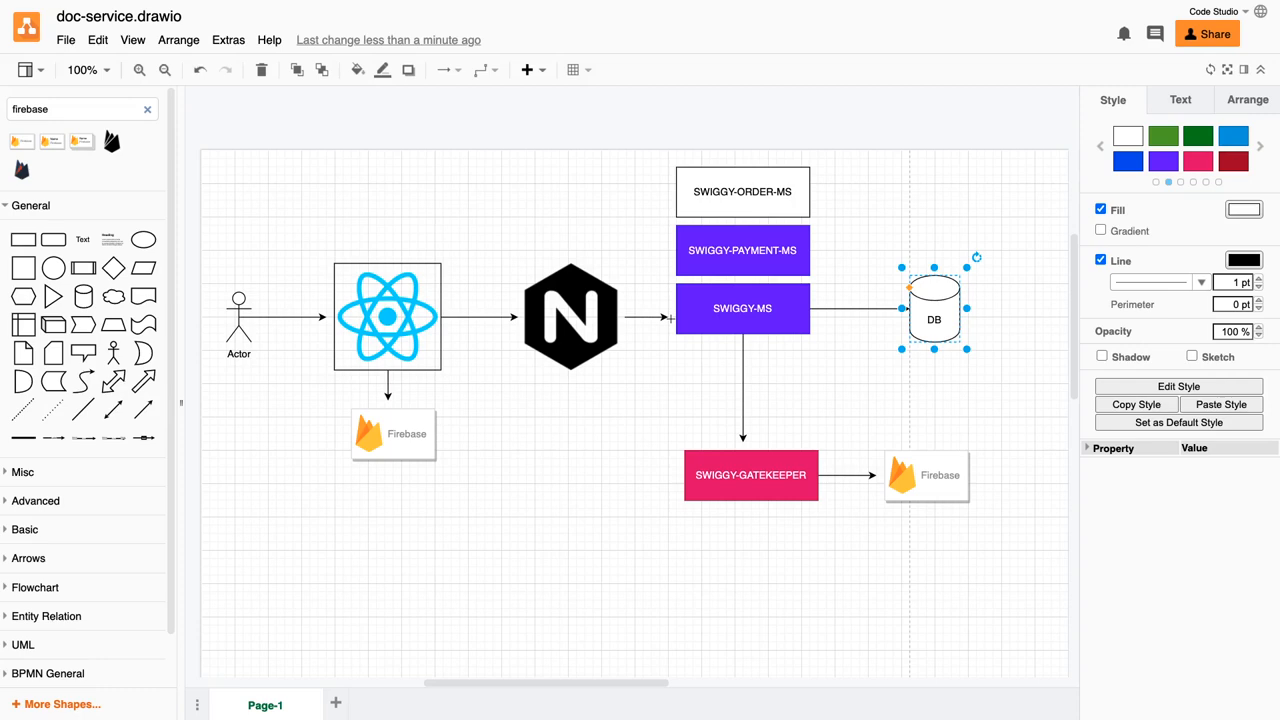
Restyle SWIGGY-ORDER-MS purple and add a placeholder 'Text' label to the React-to-nginx arrow.
{"action": "left_click", "coordinate": [570, 317]}
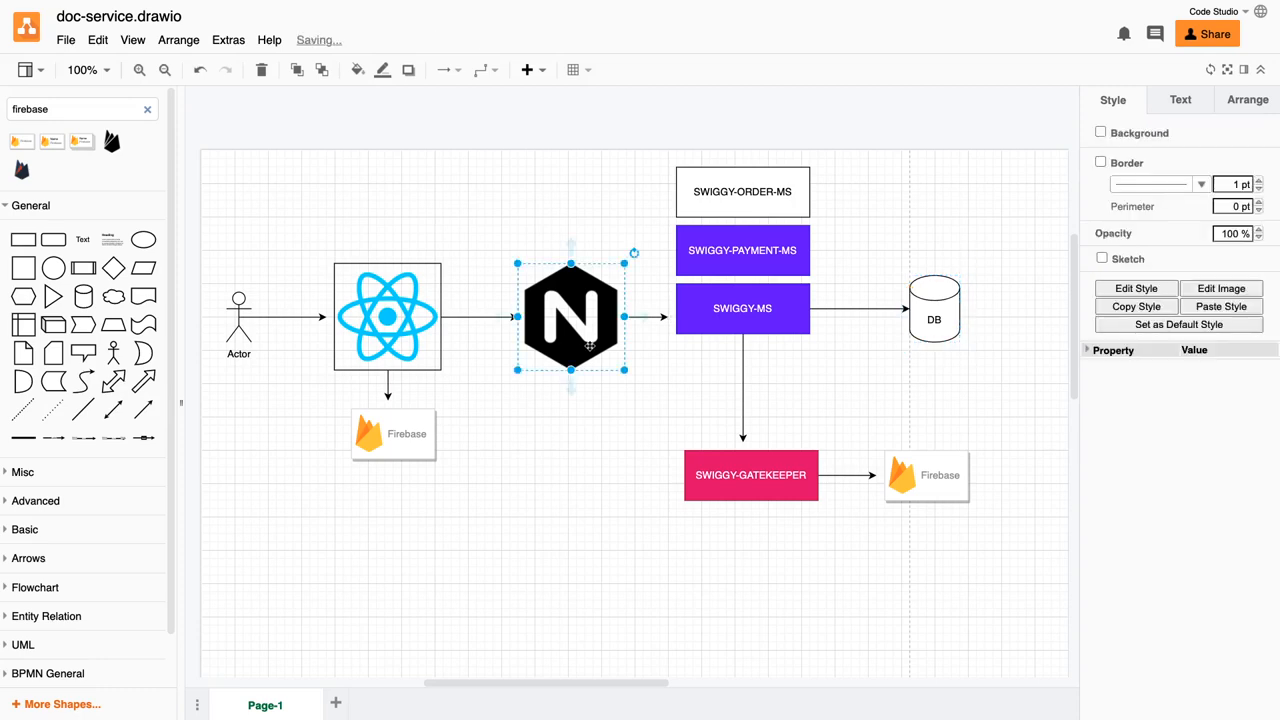
{"action": "left_click", "coordinate": [742, 308]}
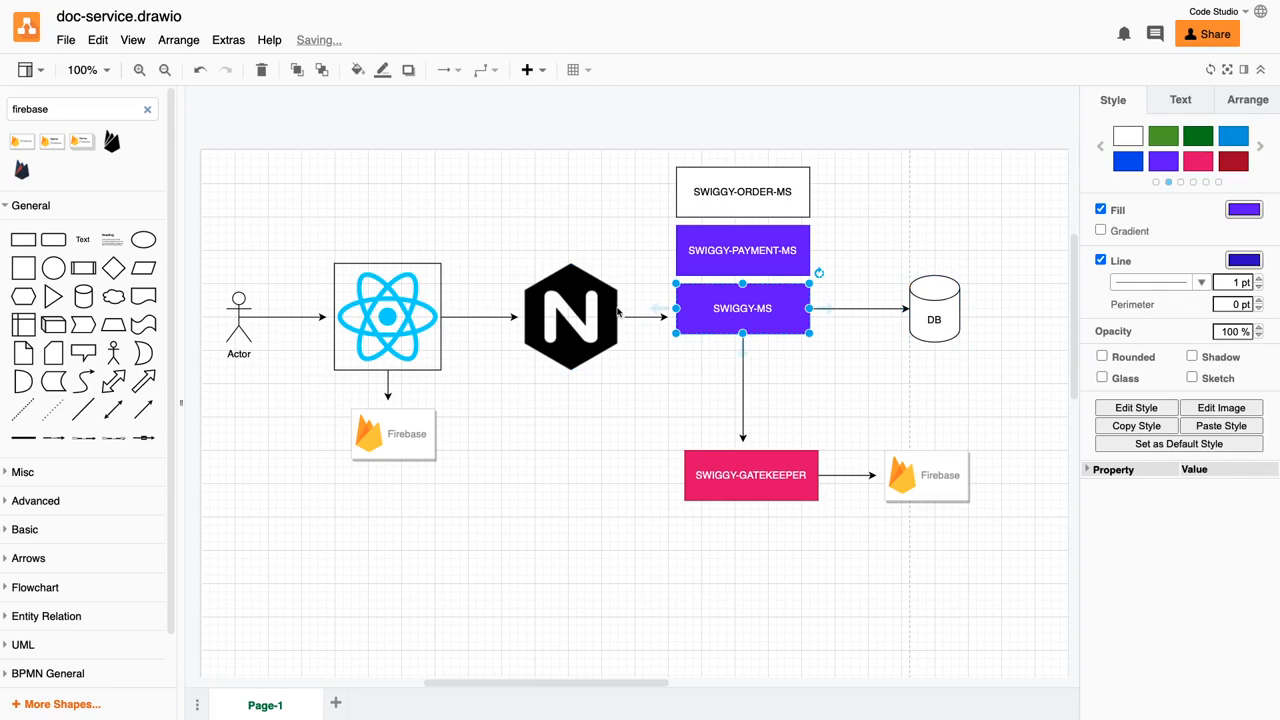
{"action": "left_click", "coordinate": [385, 315]}
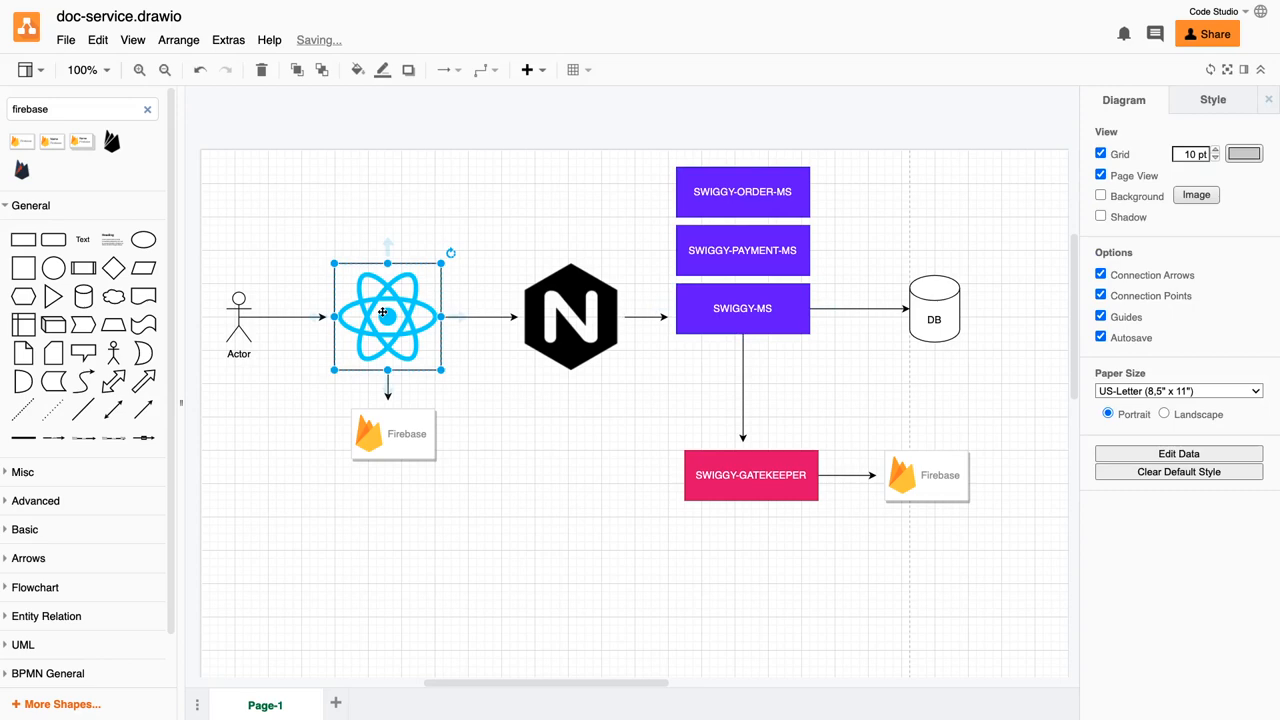
{"action": "left_click", "coordinate": [392, 433]}
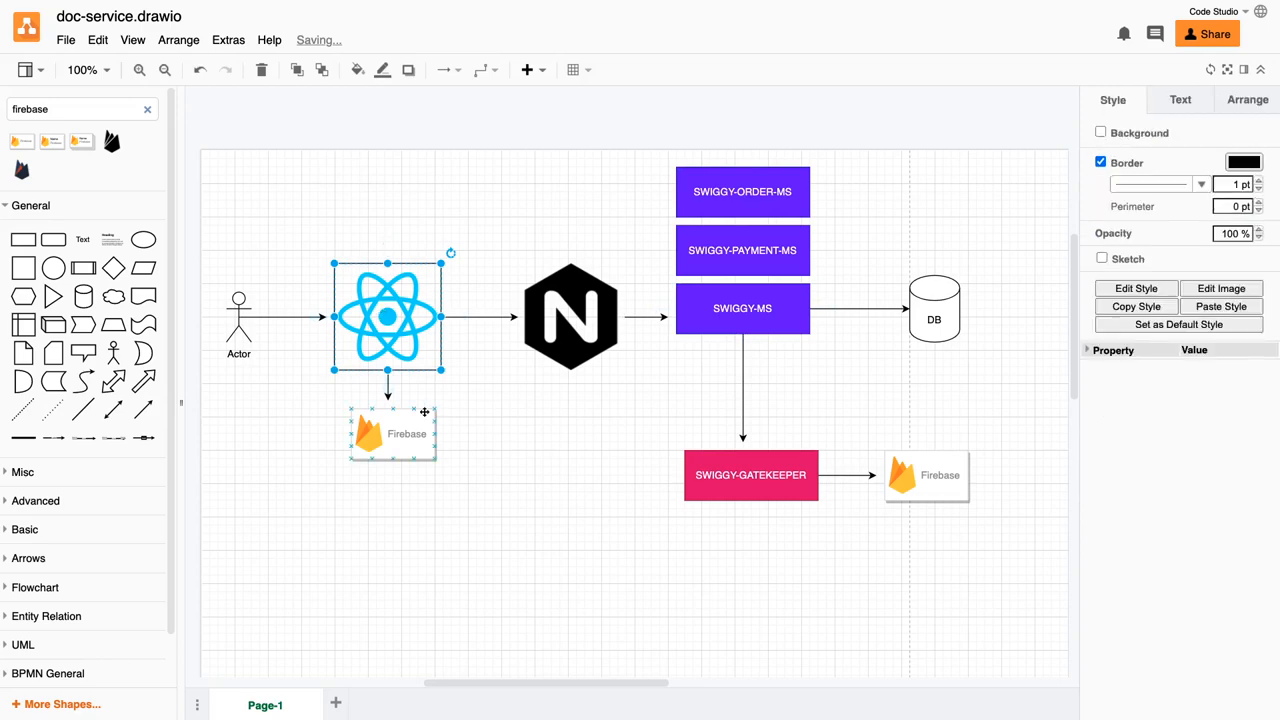
{"action": "left_click", "coordinate": [396, 433]}
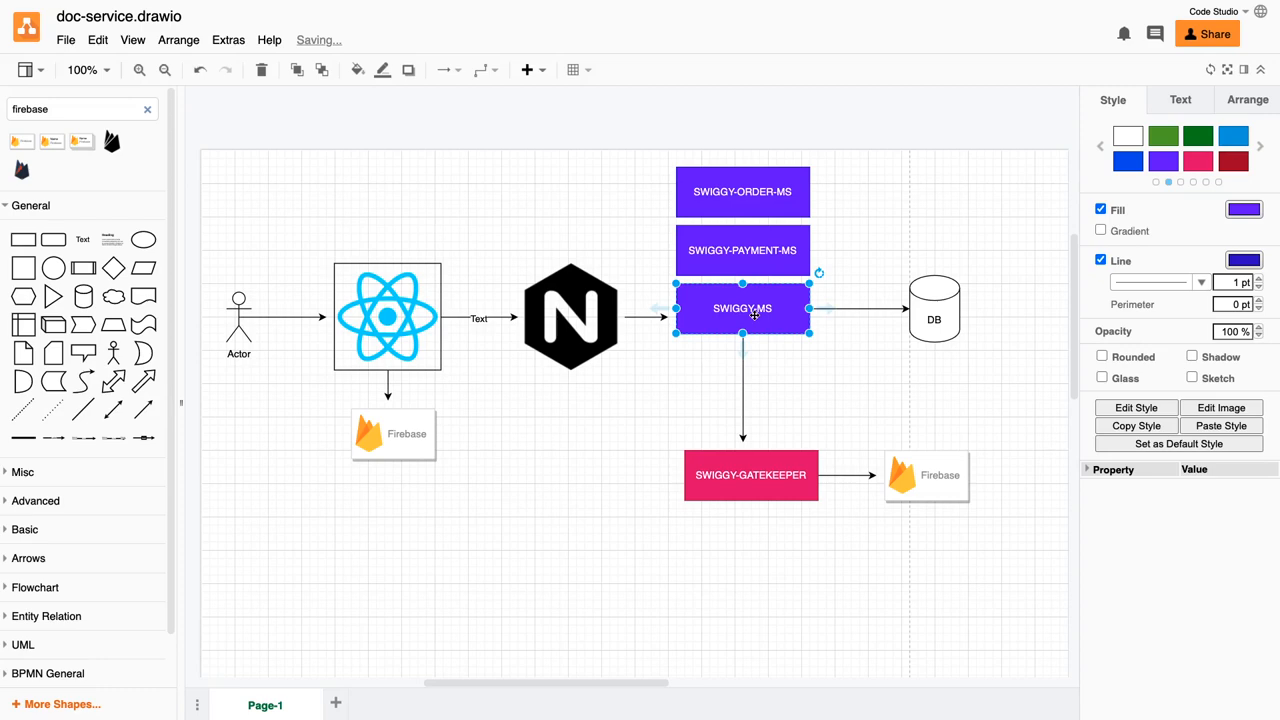
Put a placeholder 'Text' label on the SWIGGY-MS to SWIGGY-GATEKEEPER arrow.
{"action": "left_click", "coordinate": [751, 474]}
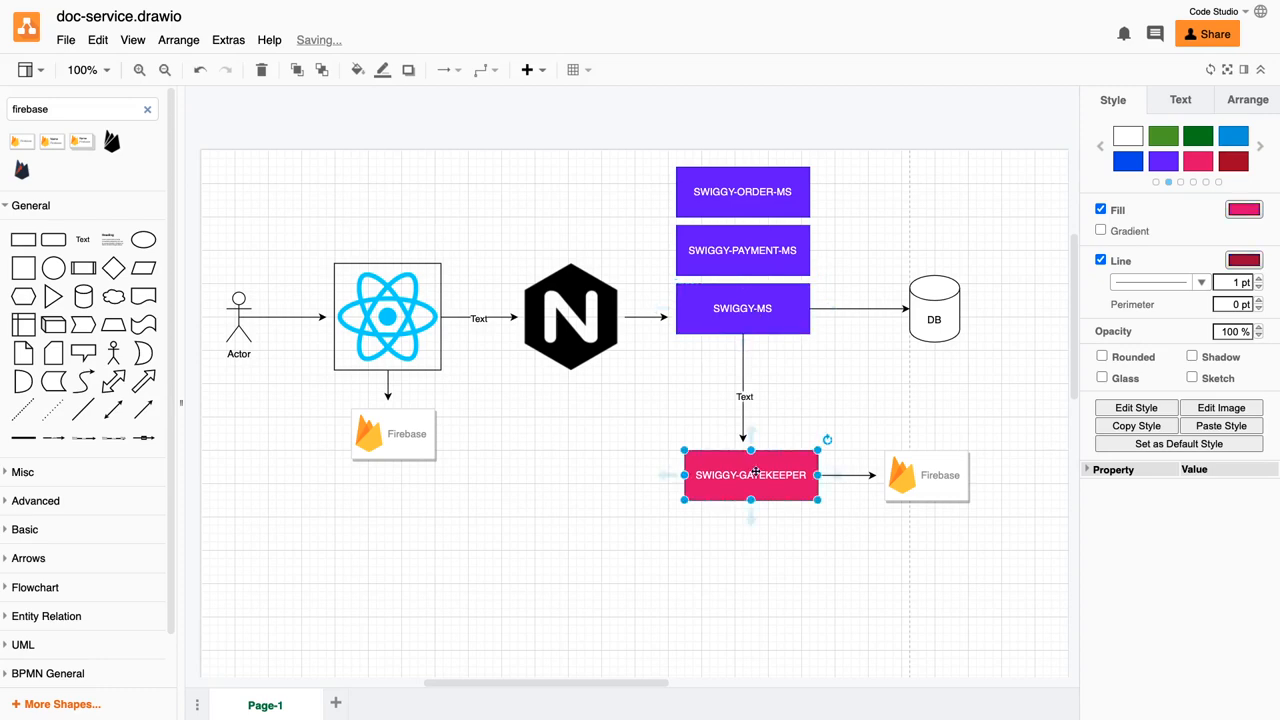
{"action": "left_click", "coordinate": [742, 308]}
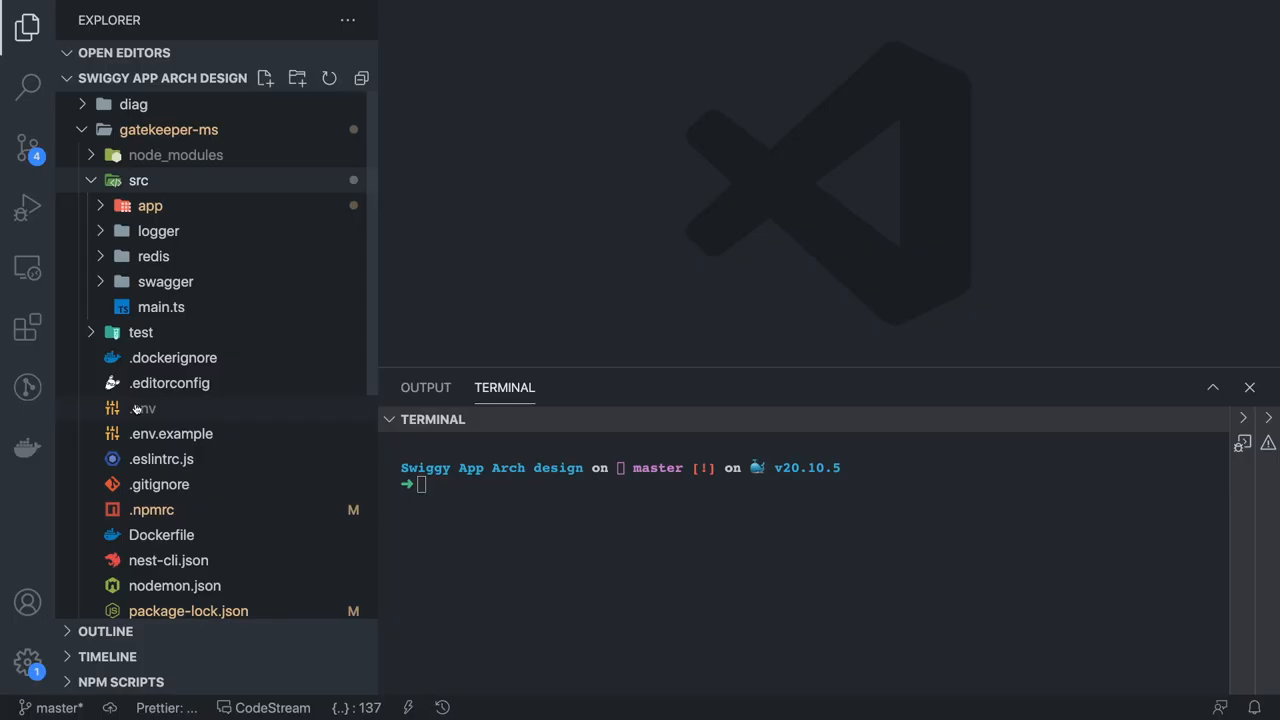
Open the gatekeeper-ms .env file and scroll through its environment and Firebase key settings.
{"action": "left_click", "coordinate": [143, 408]}
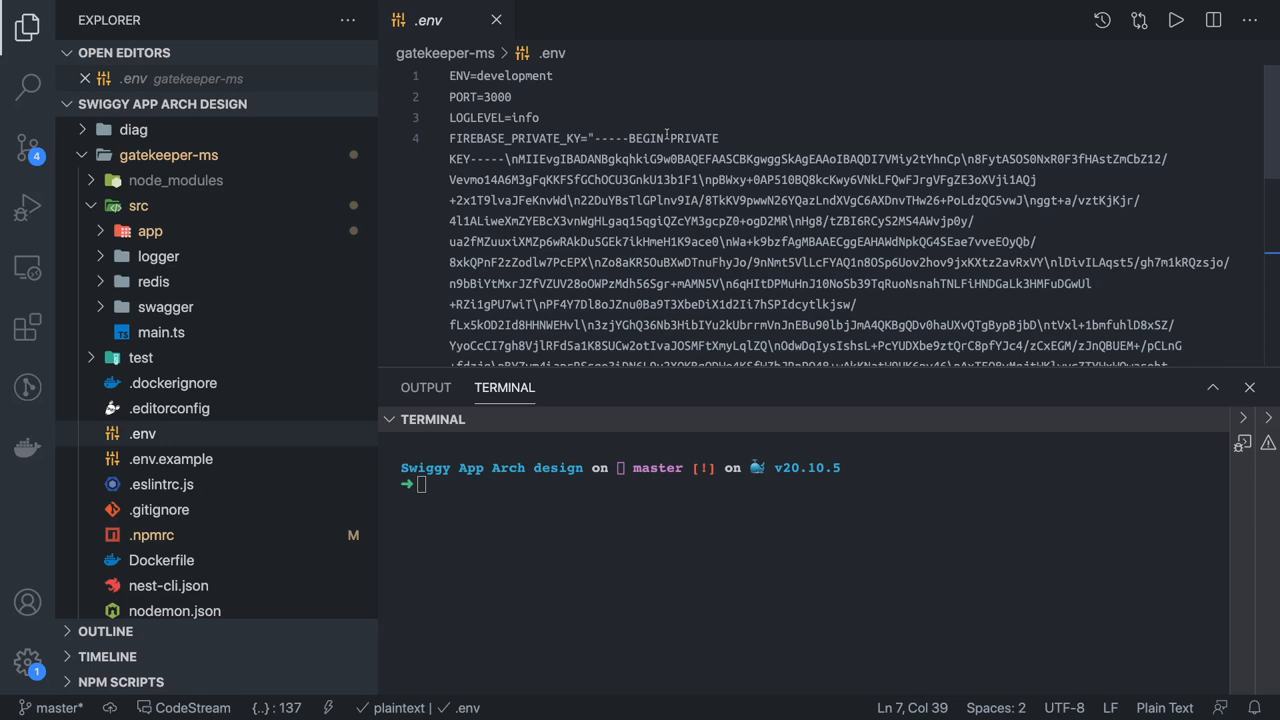
{"action": "scroll", "scroll_direction": "down", "scroll_amount": 3}
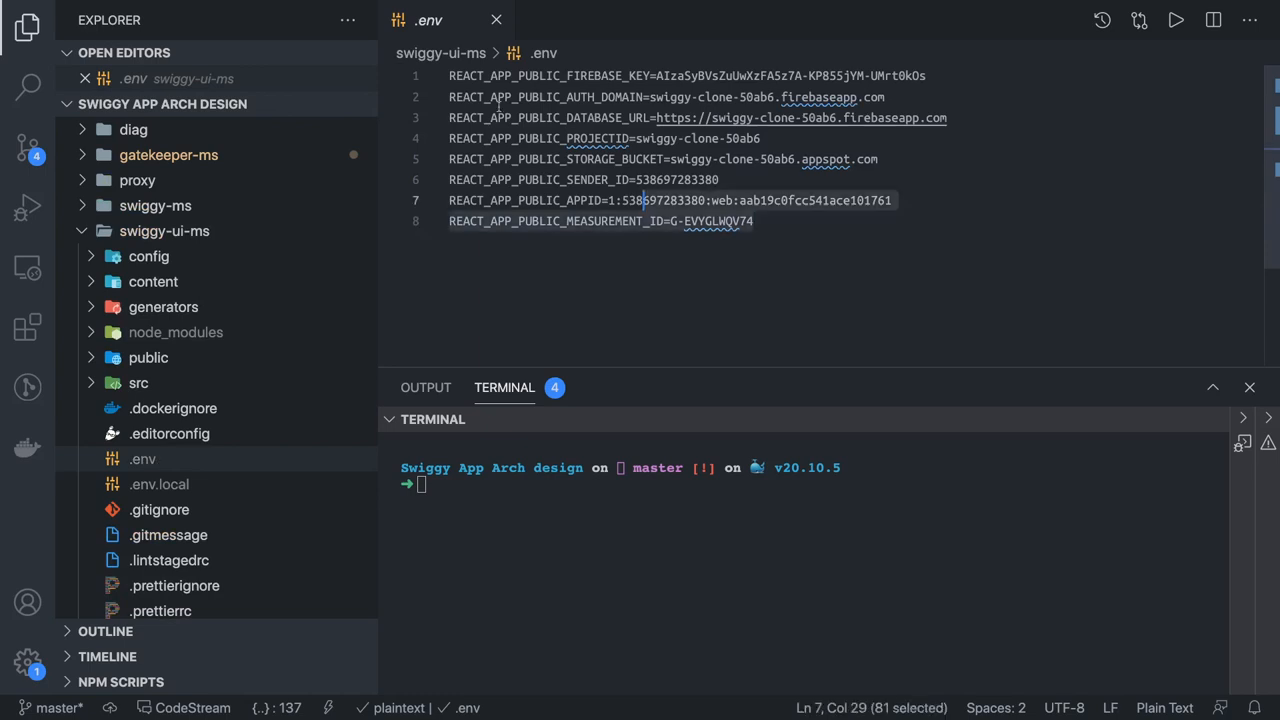
Select all contents of the open swiggy-ui-ms .env file.
{"action": "key", "text": "ctrl+a"}
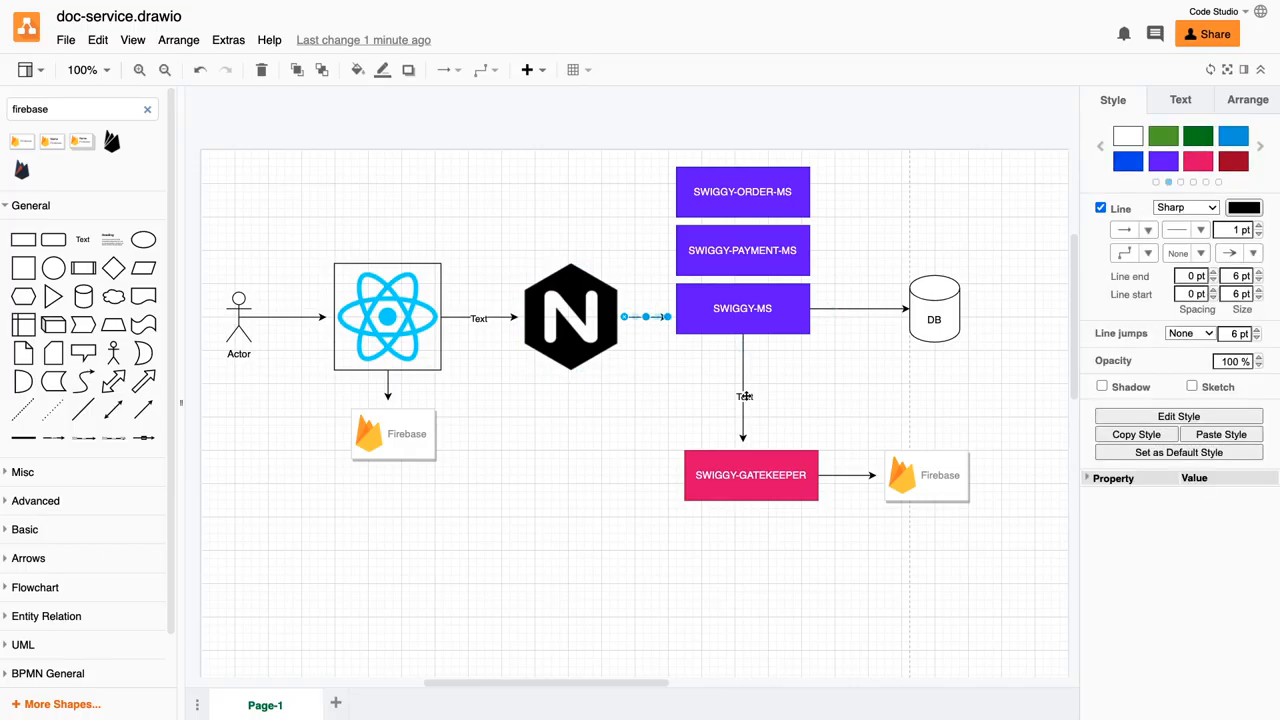
{"action": "left_click", "coordinate": [749, 475]}
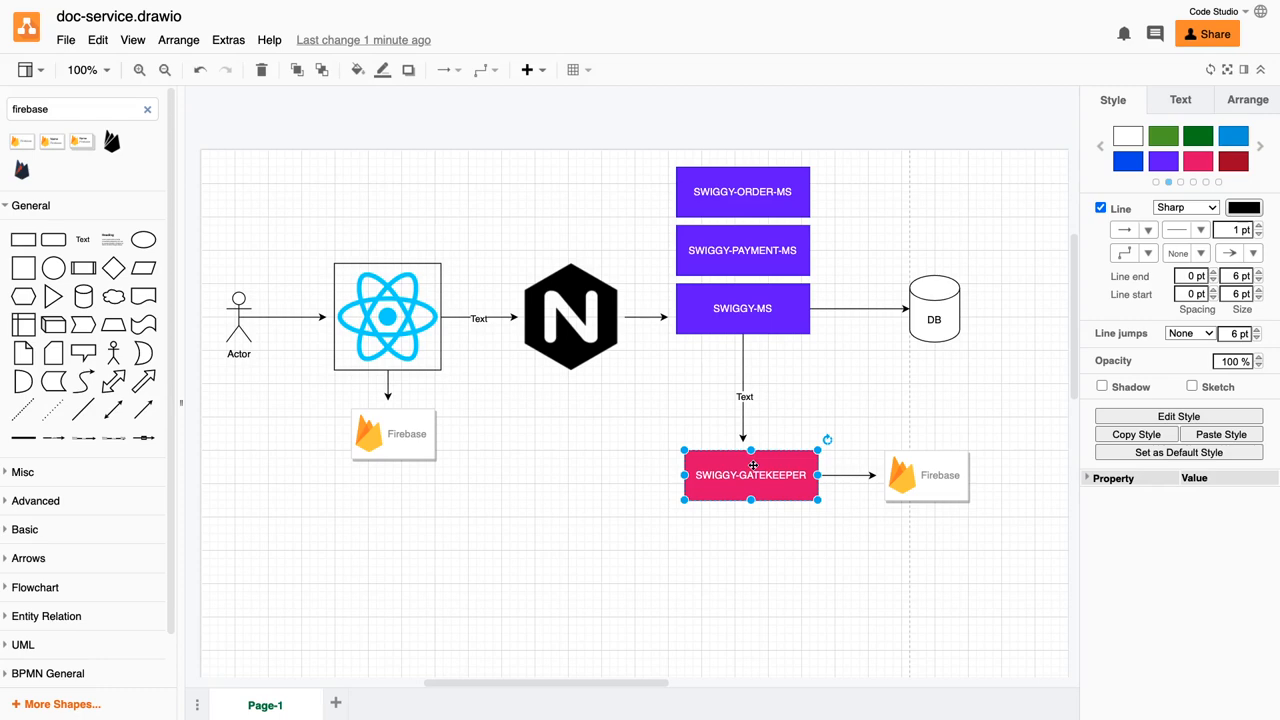
{"action": "left_click", "coordinate": [238, 317]}
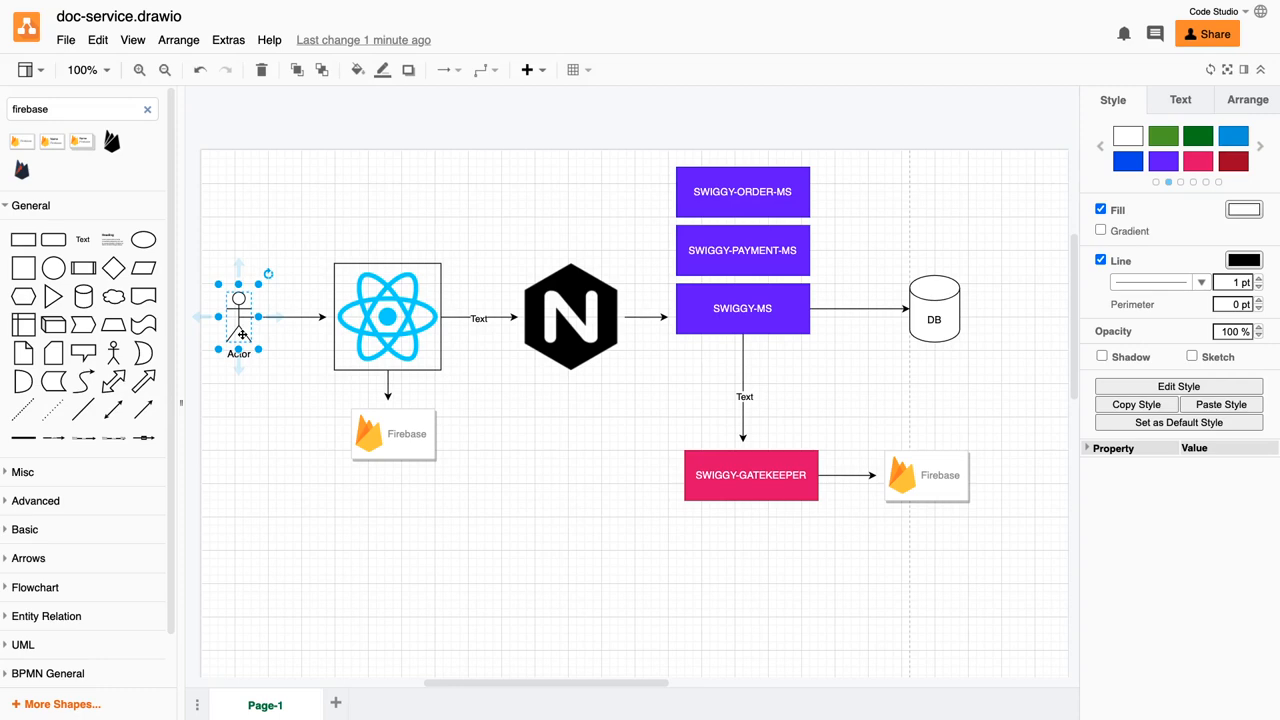
{"action": "left_click", "coordinate": [742, 308]}
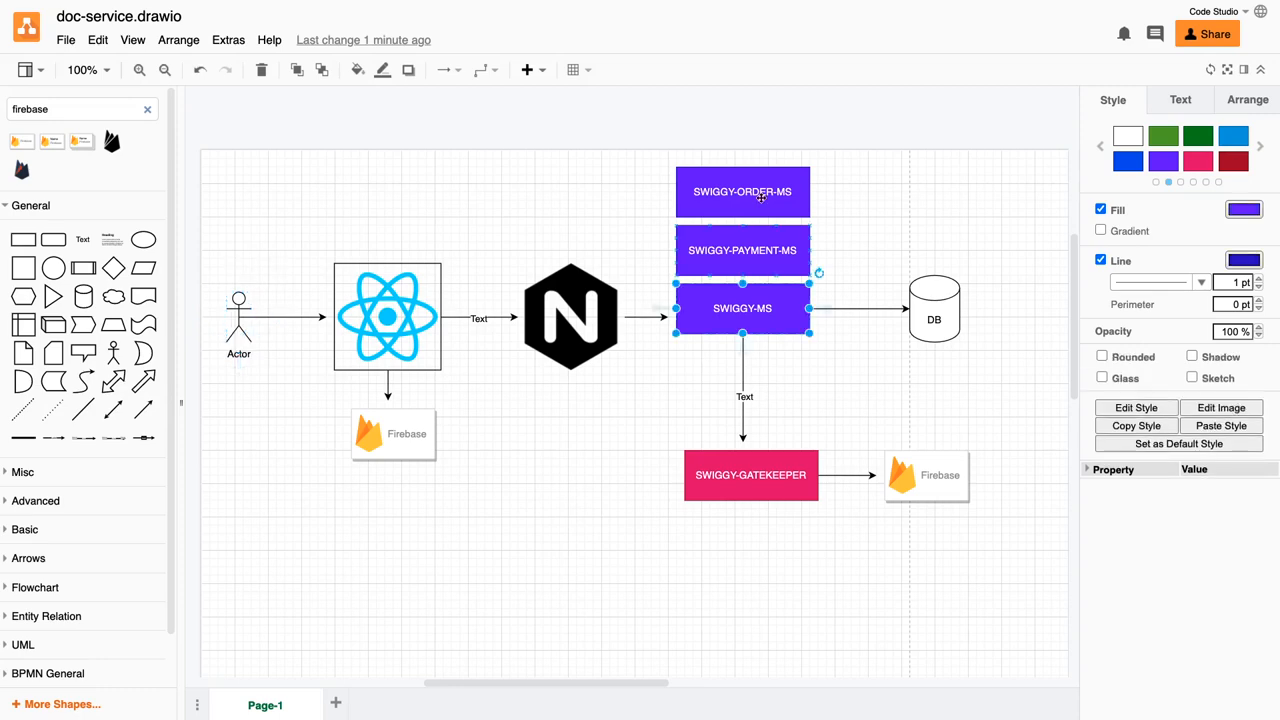
{"action": "left_click", "coordinate": [742, 250]}
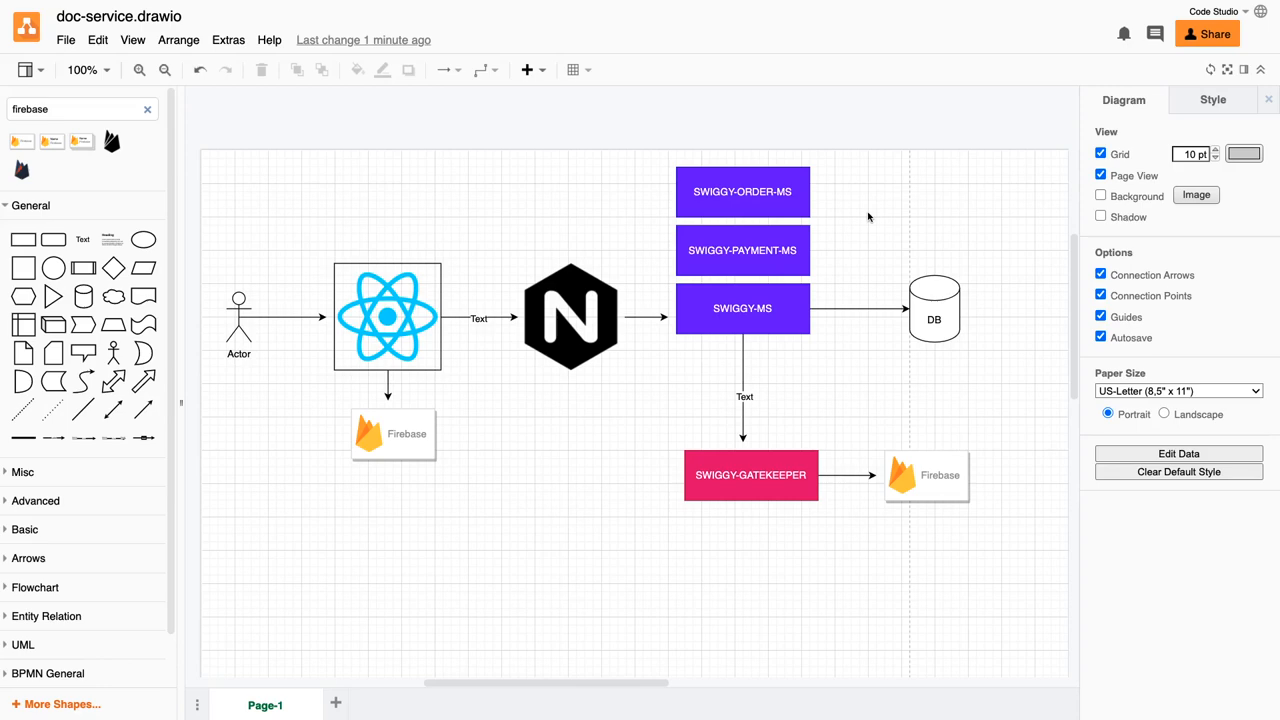
{"action": "mouse_move", "coordinate": [862, 219]}
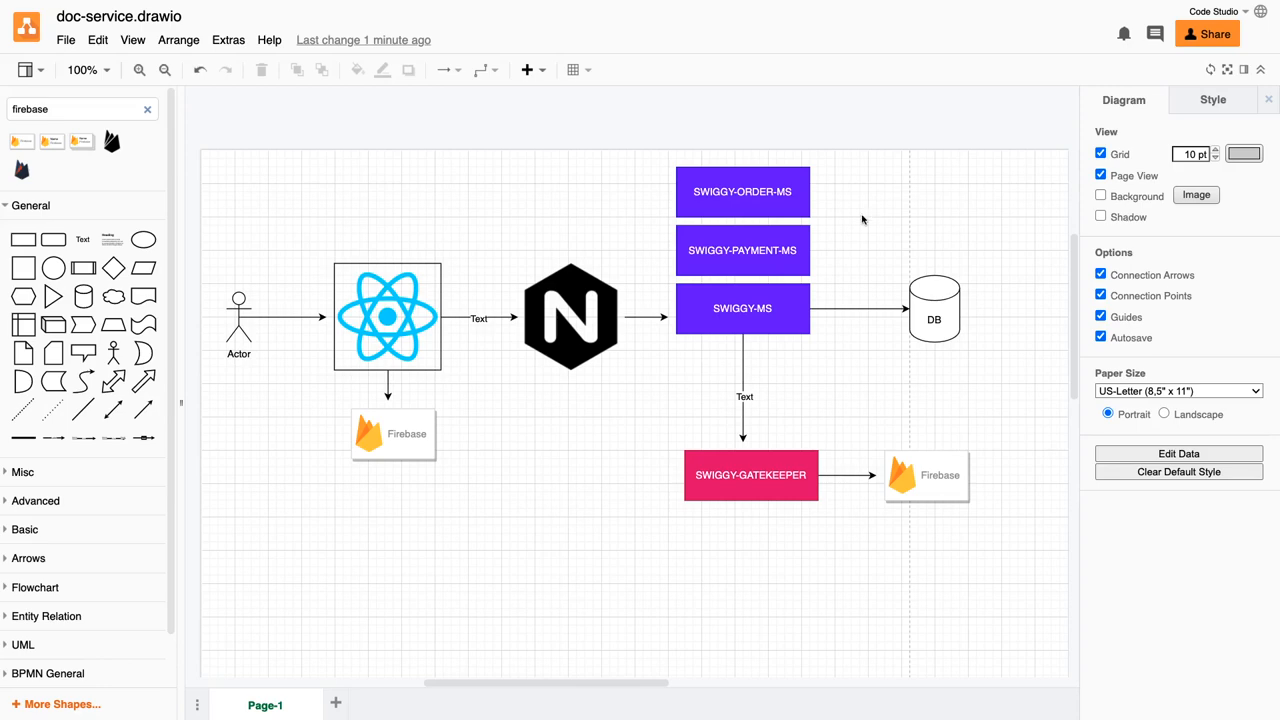